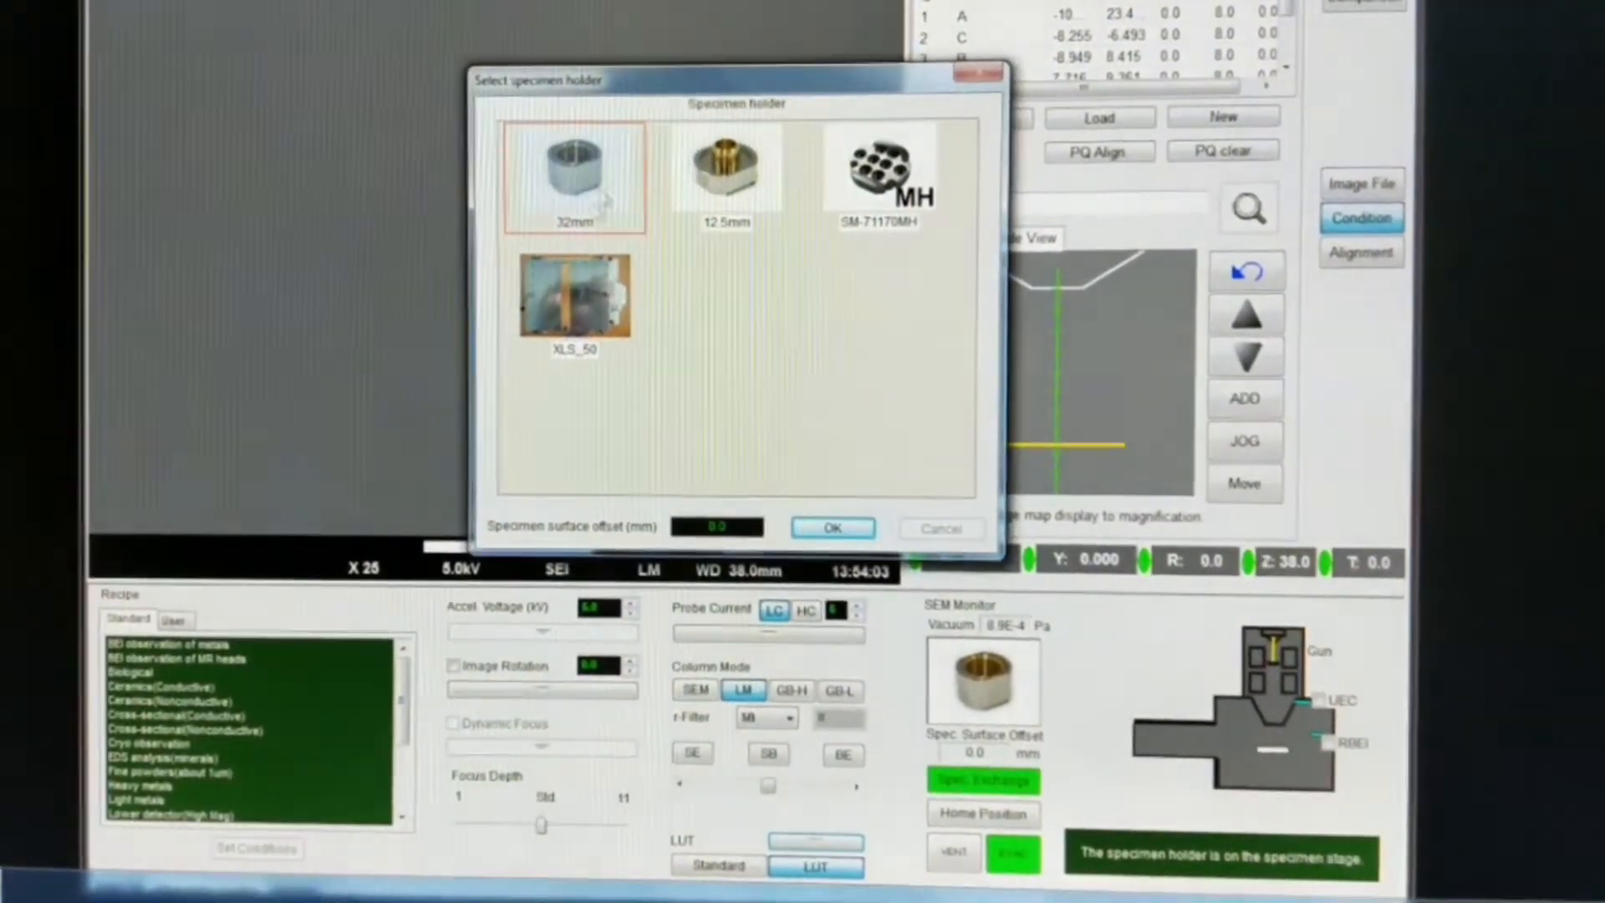
Select the 32mm specimen holder with specimen surface offset left at 0.0 mm
left_click(574, 174)
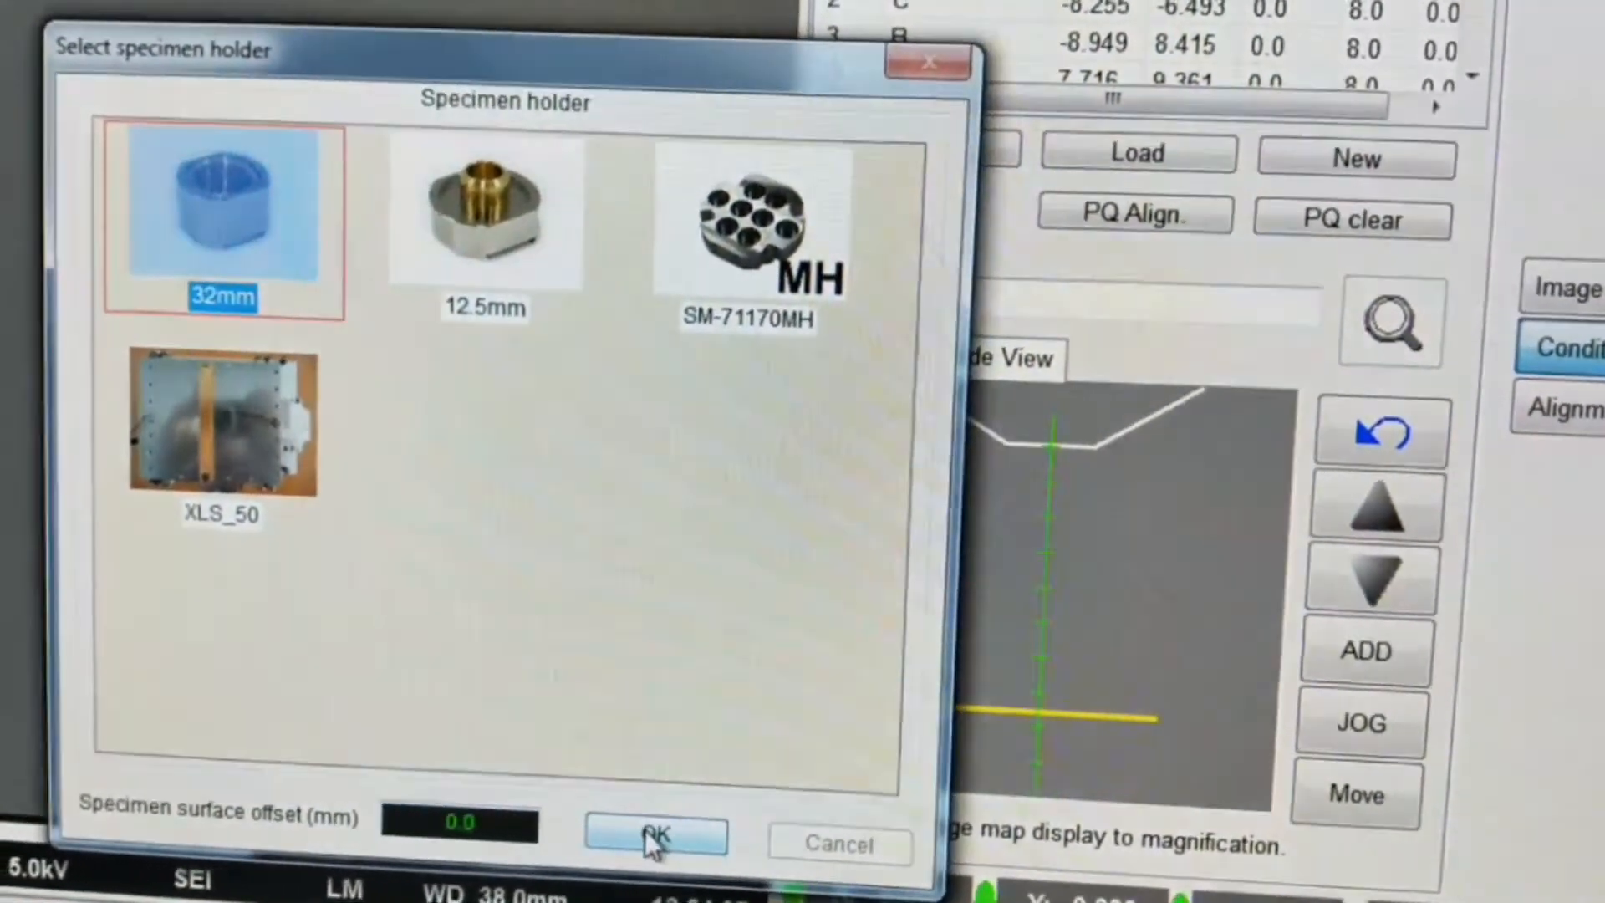
Confirm the 32mm holder with zero offset and set working distance to 6.0 mm
left_click(656, 835)
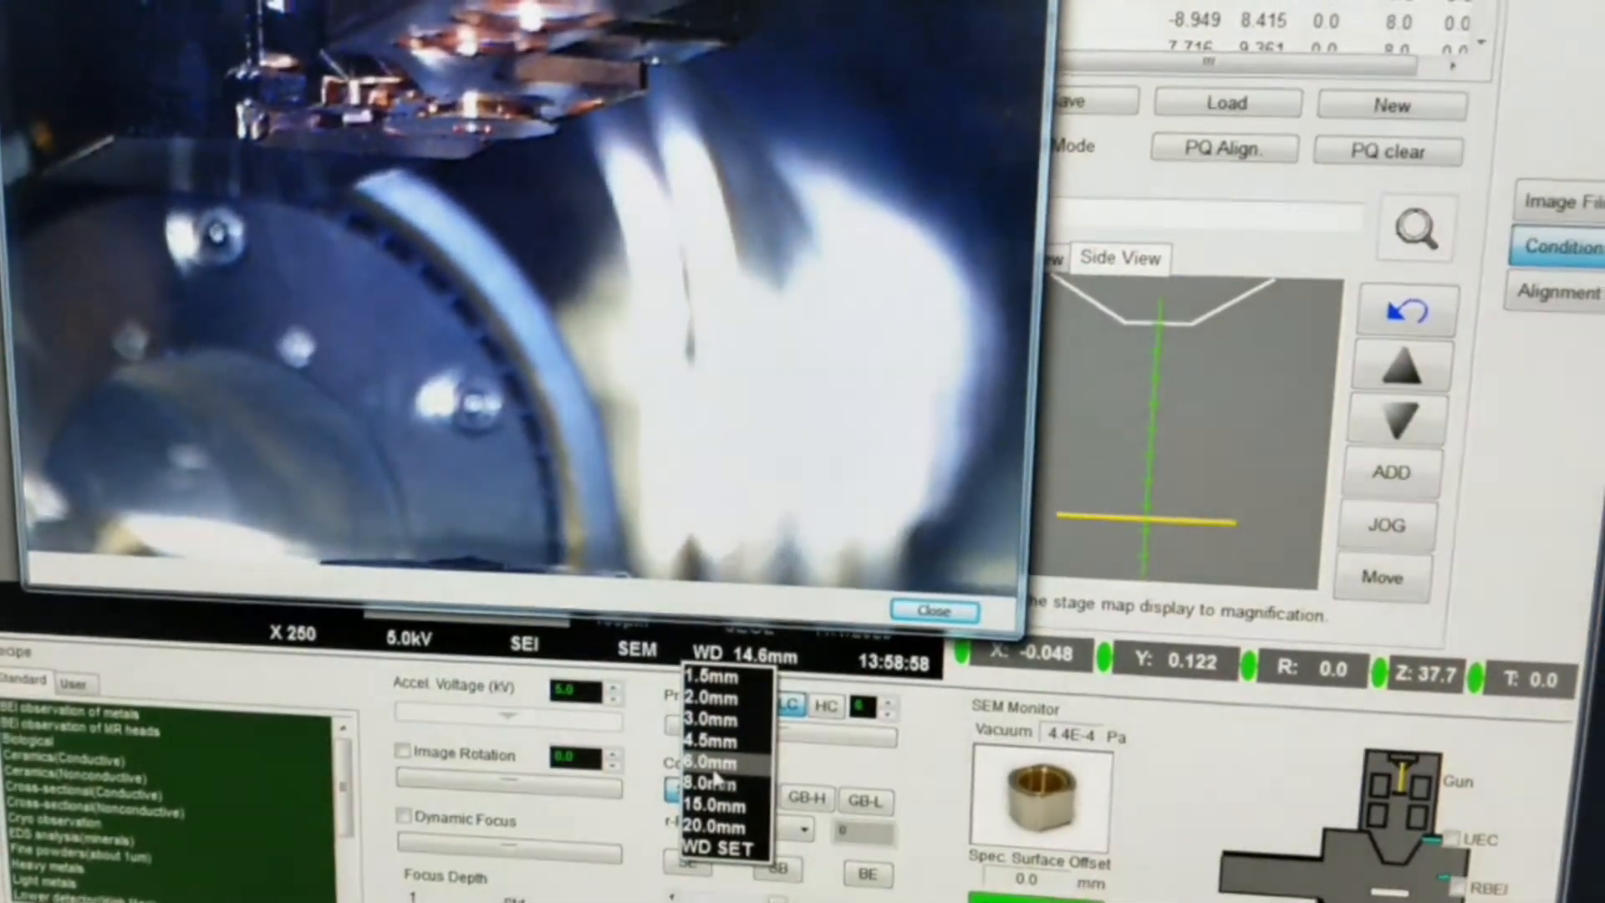
left_click(716, 763)
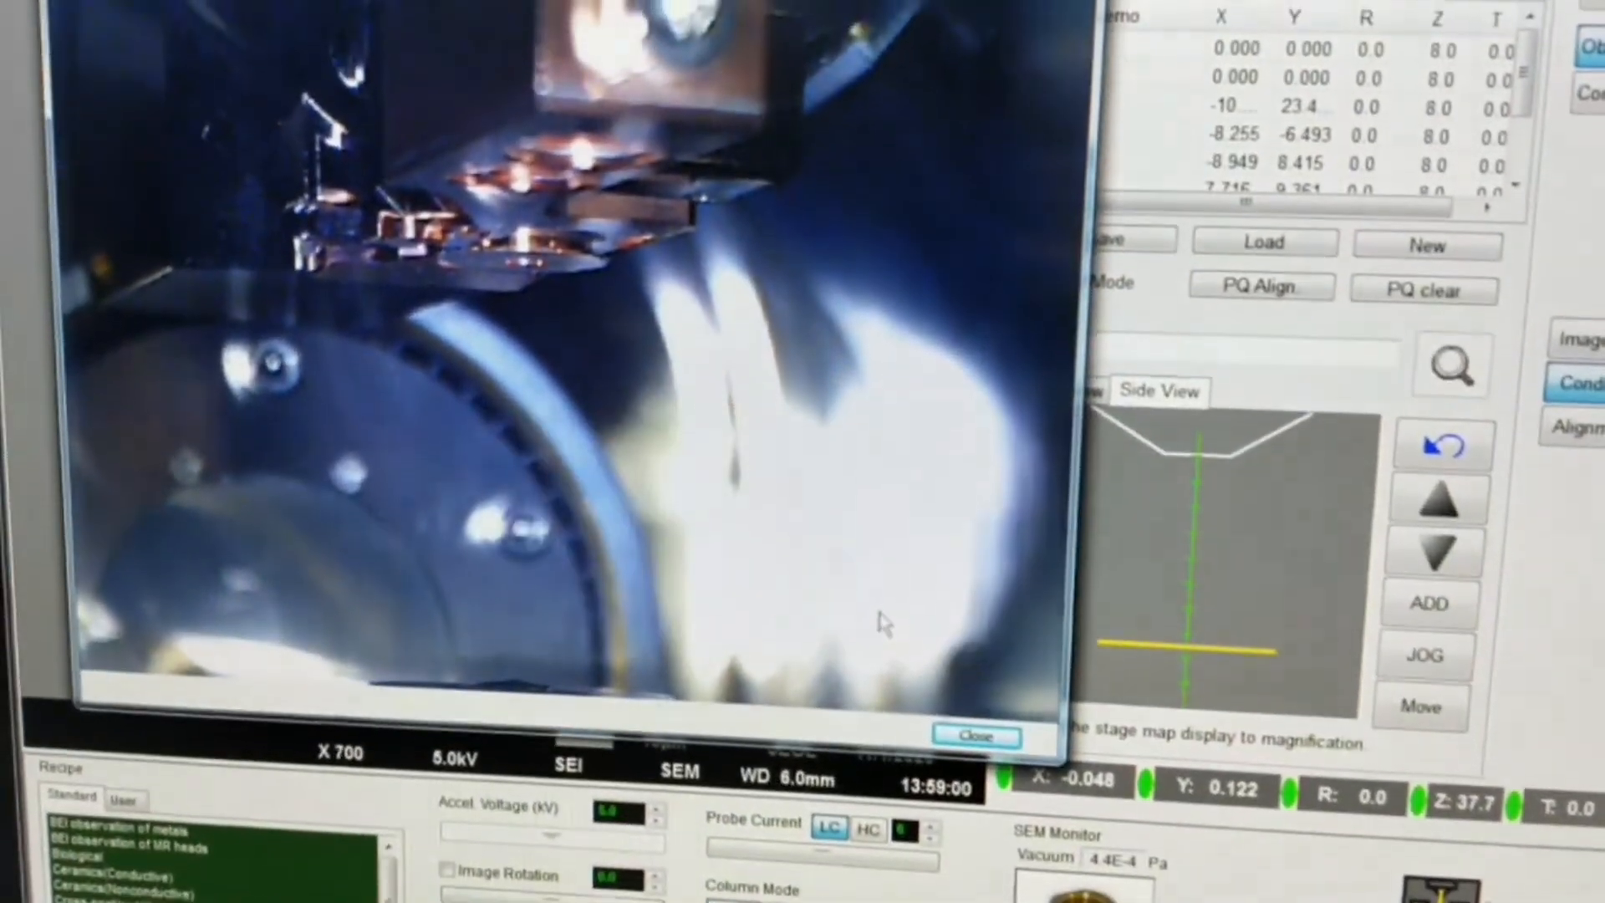